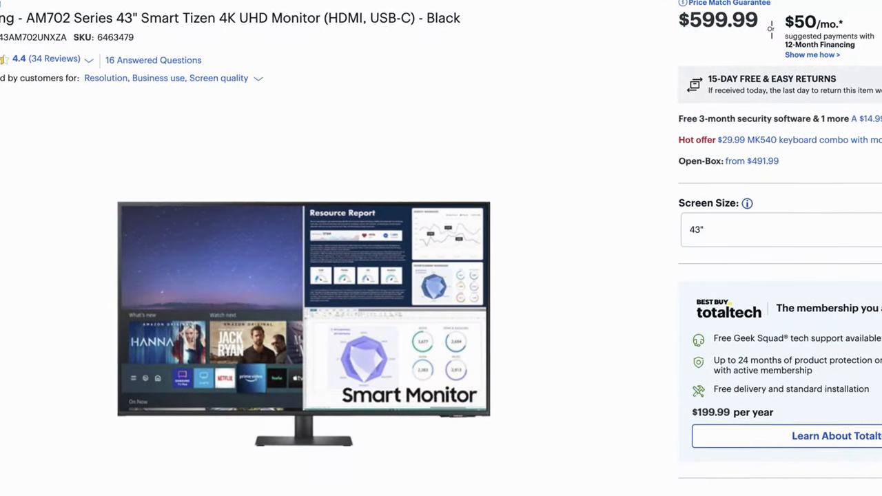
pyautogui.scroll(-3)
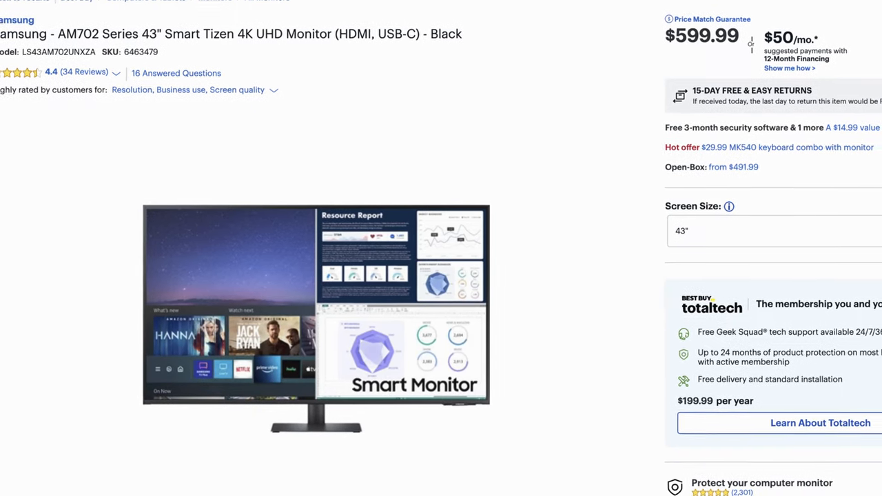
pyautogui.scroll(3)
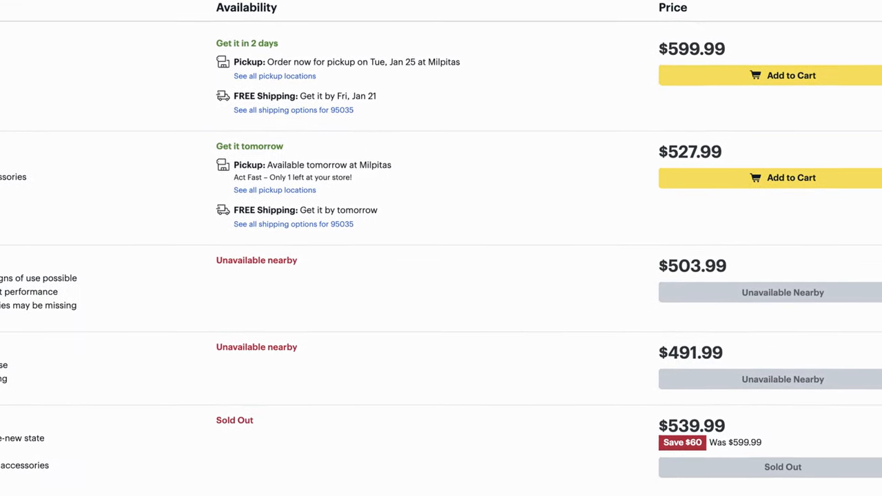
pyautogui.scroll(3)
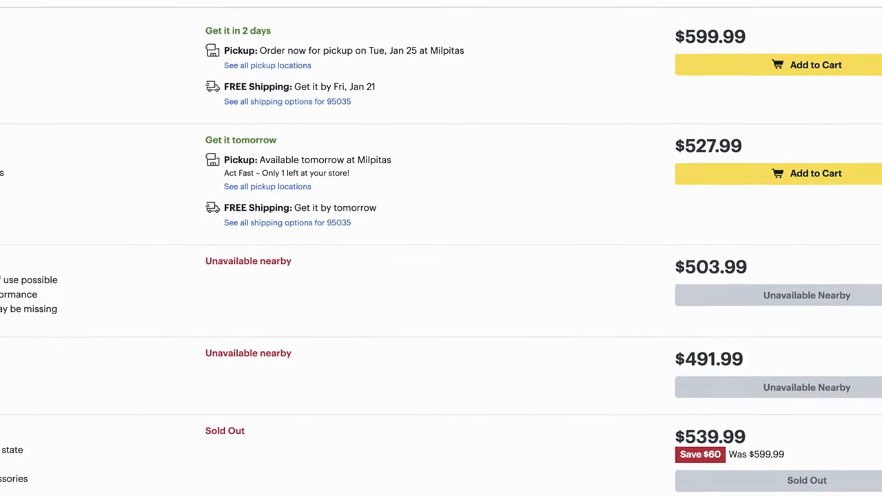